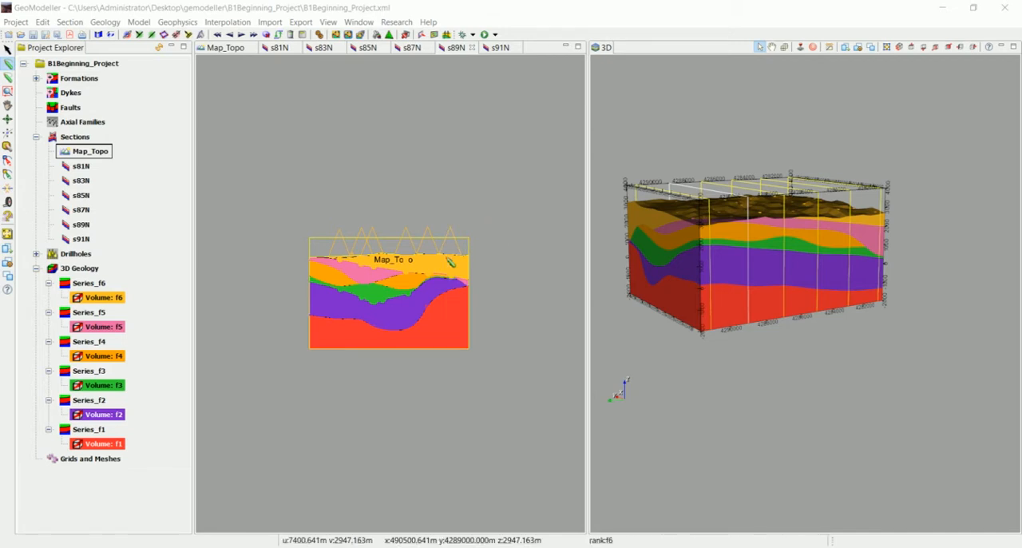
{"action": "mouse_move", "coordinate": [514, 179]}
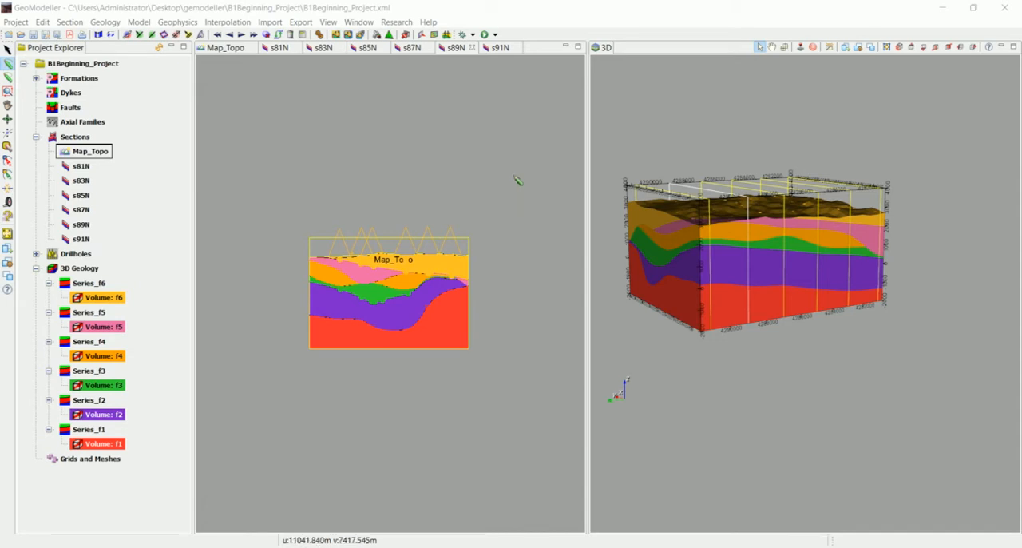
{"action": "mouse_move", "coordinate": [335, 307]}
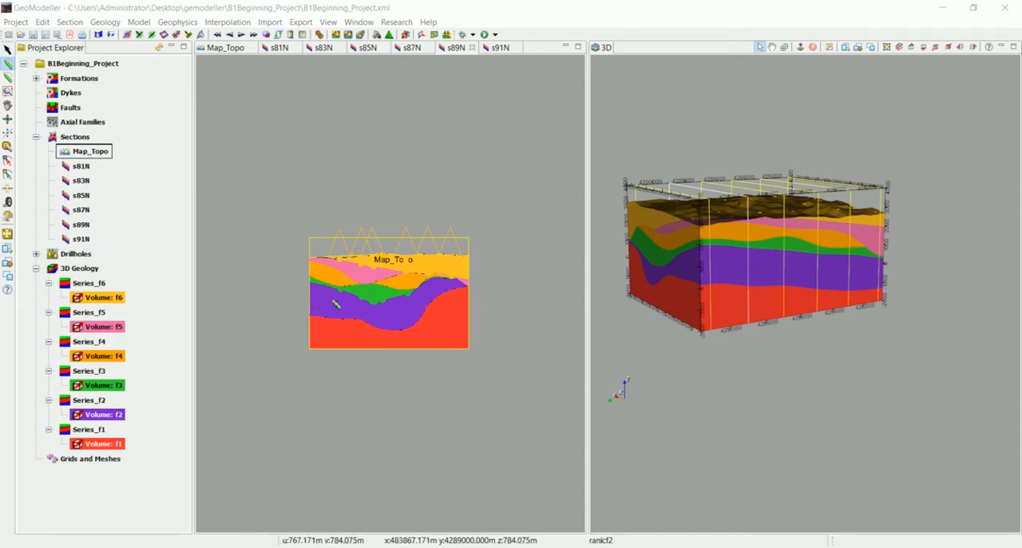
{"action": "mouse_move", "coordinate": [459, 221]}
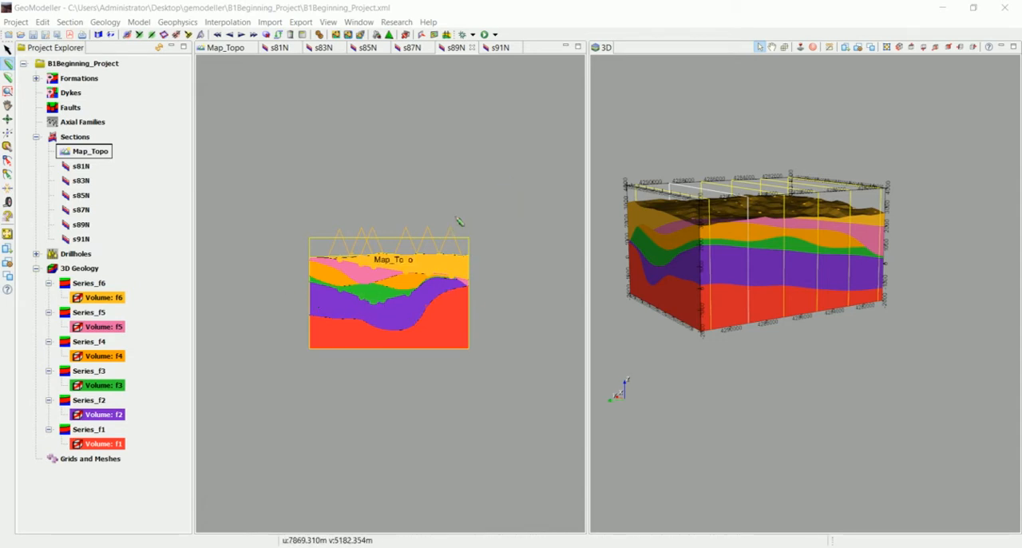
{"action": "mouse_move", "coordinate": [508, 185]}
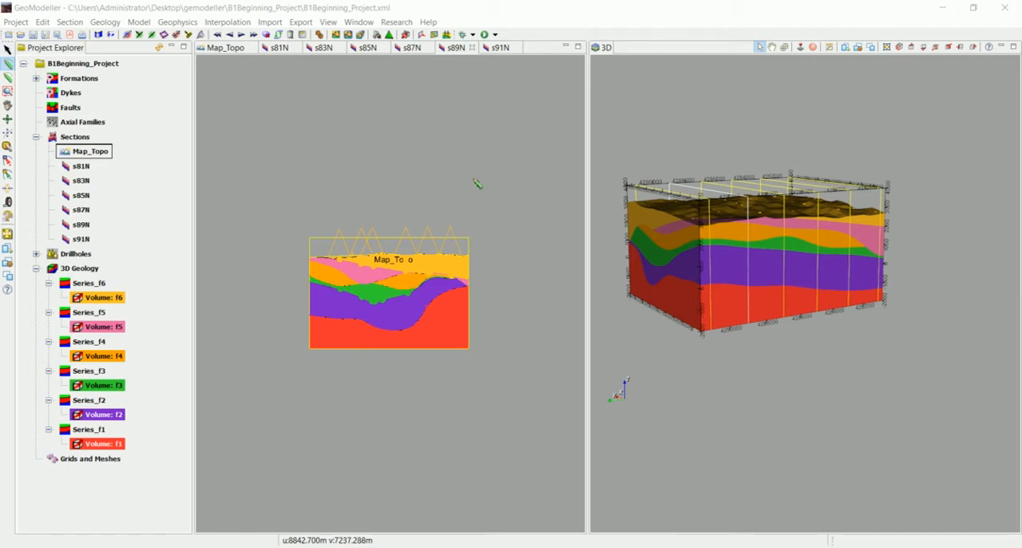
{"action": "mouse_move", "coordinate": [458, 195]}
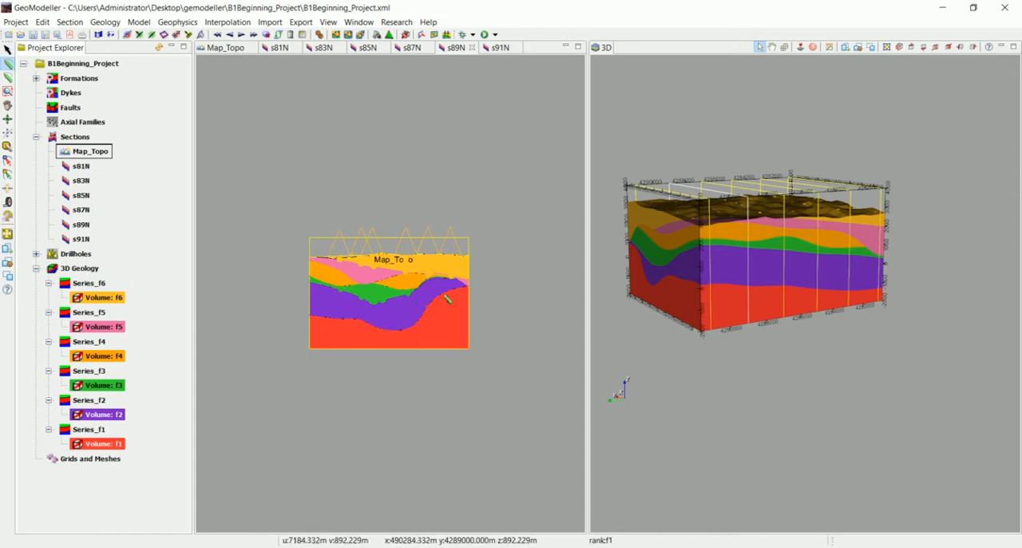
{"action": "mouse_move", "coordinate": [323, 309]}
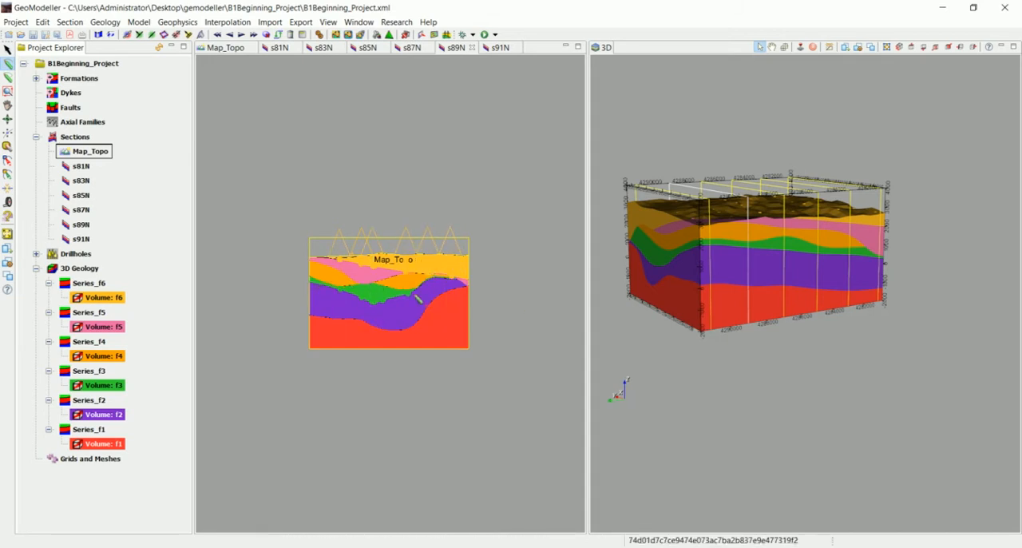
{"action": "mouse_move", "coordinate": [418, 301]}
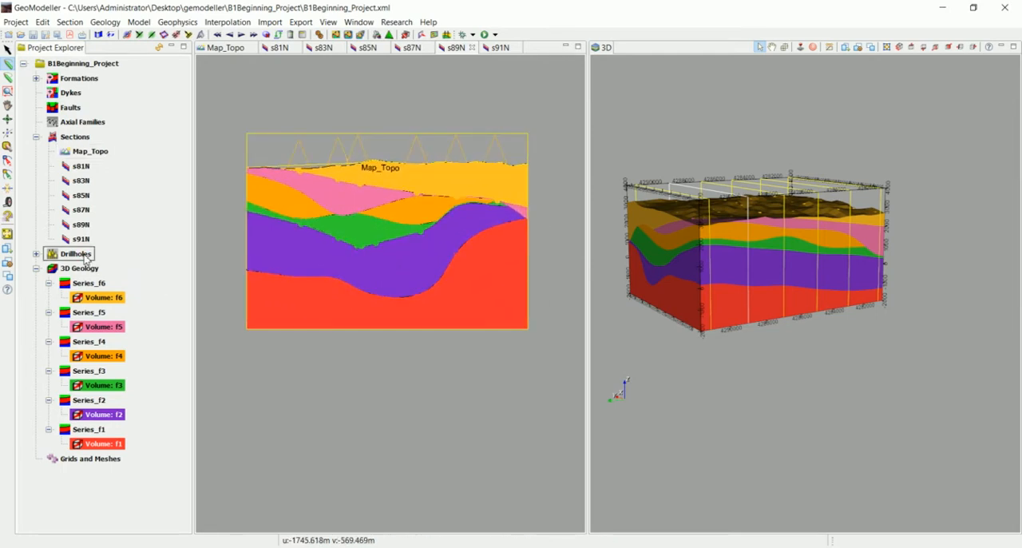
Step: Bring up the Drillholes context menu to import numeric data into existing drillholes
{"action": "right_click", "coordinate": [75, 253]}
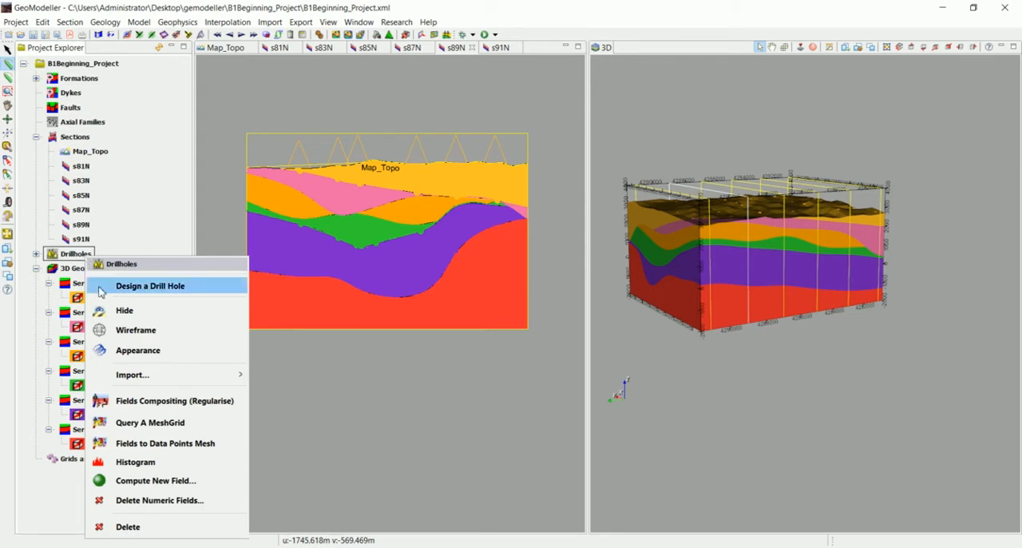
{"action": "mouse_move", "coordinate": [133, 373]}
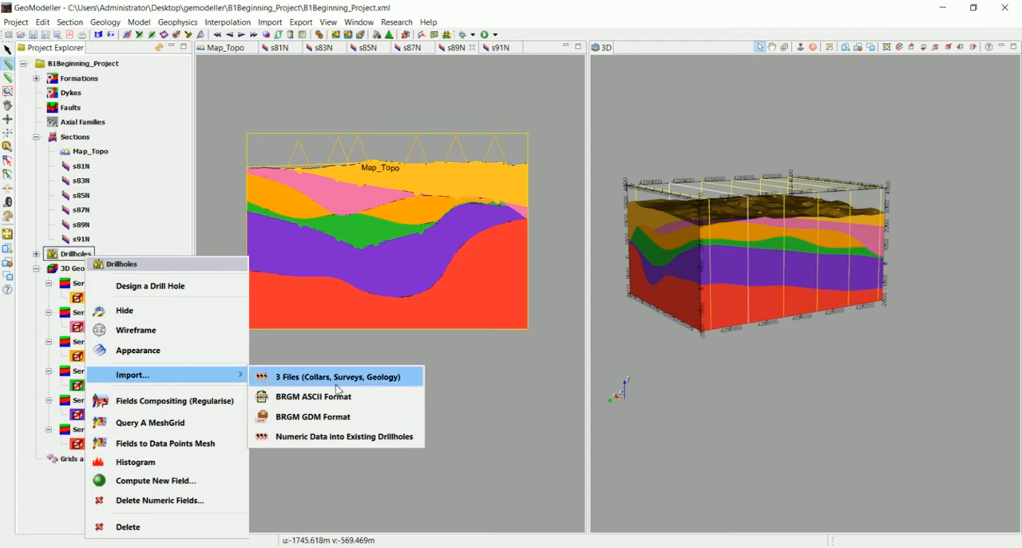
{"action": "mouse_move", "coordinate": [326, 386]}
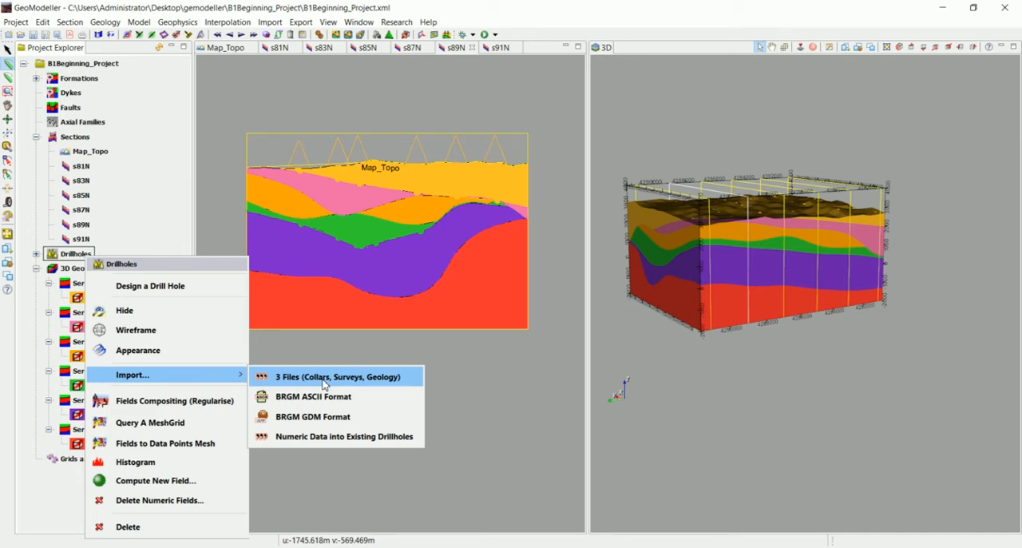
{"action": "mouse_move", "coordinate": [323, 440]}
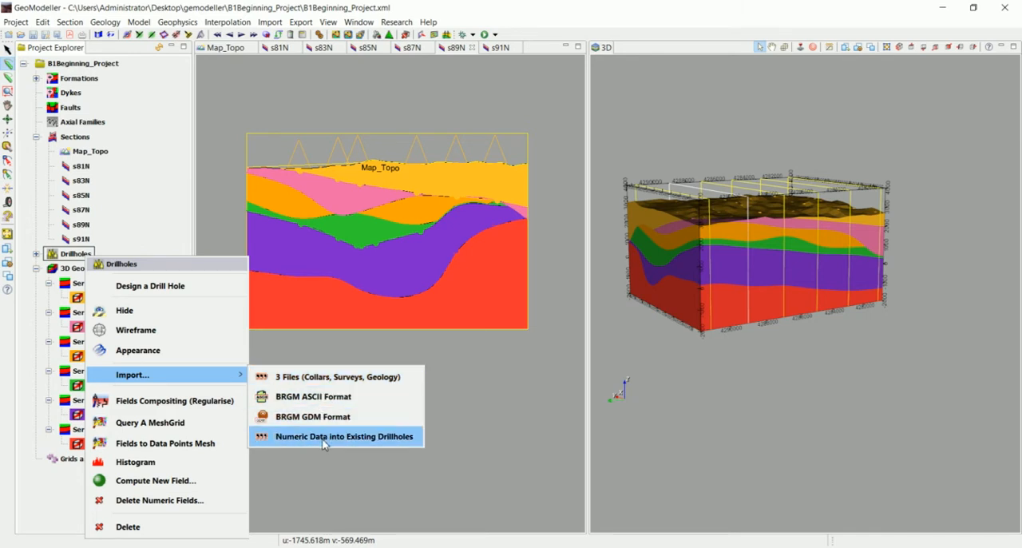
{"action": "mouse_move", "coordinate": [325, 444]}
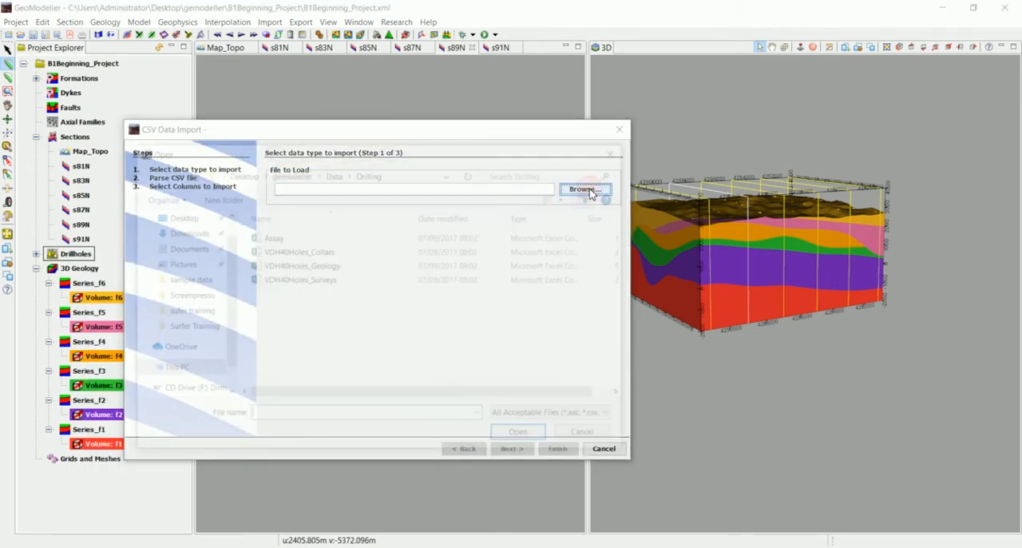
Step: Load Assay.csv and accept its CSV parsing settings, reaching column assignment
{"action": "left_click", "coordinate": [584, 188]}
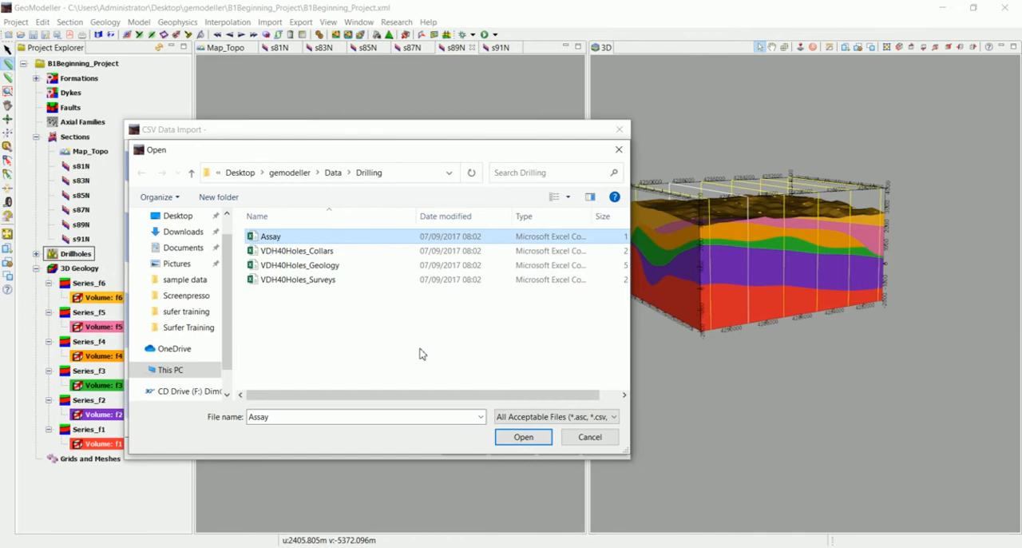
{"action": "left_click", "coordinate": [524, 438]}
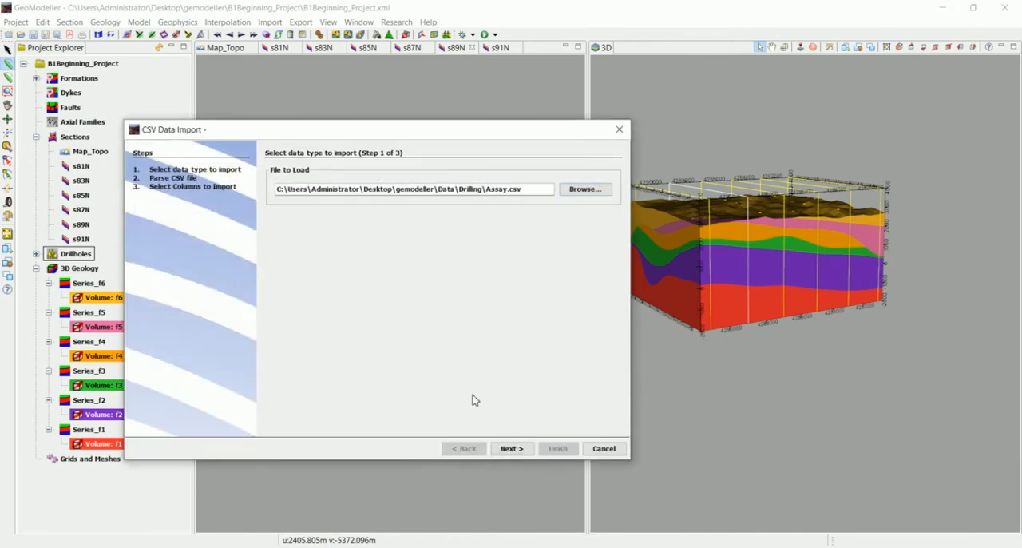
{"action": "left_click", "coordinate": [511, 447]}
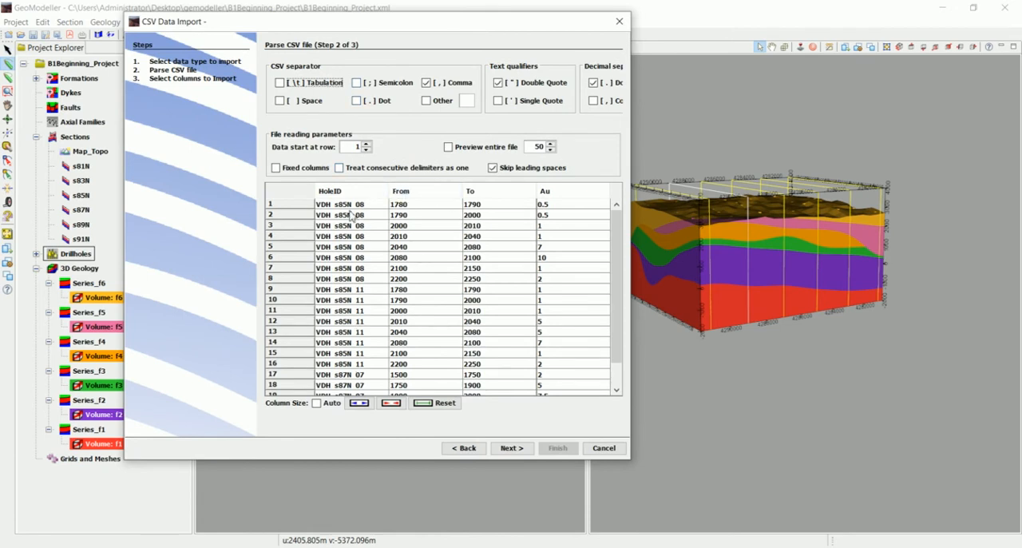
{"action": "mouse_move", "coordinate": [466, 259]}
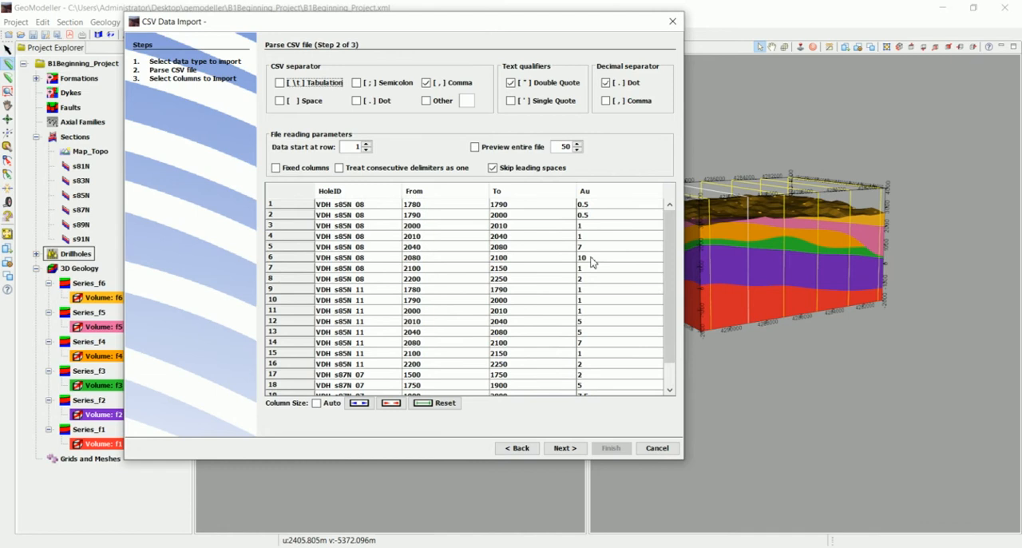
{"action": "left_click", "coordinate": [565, 447]}
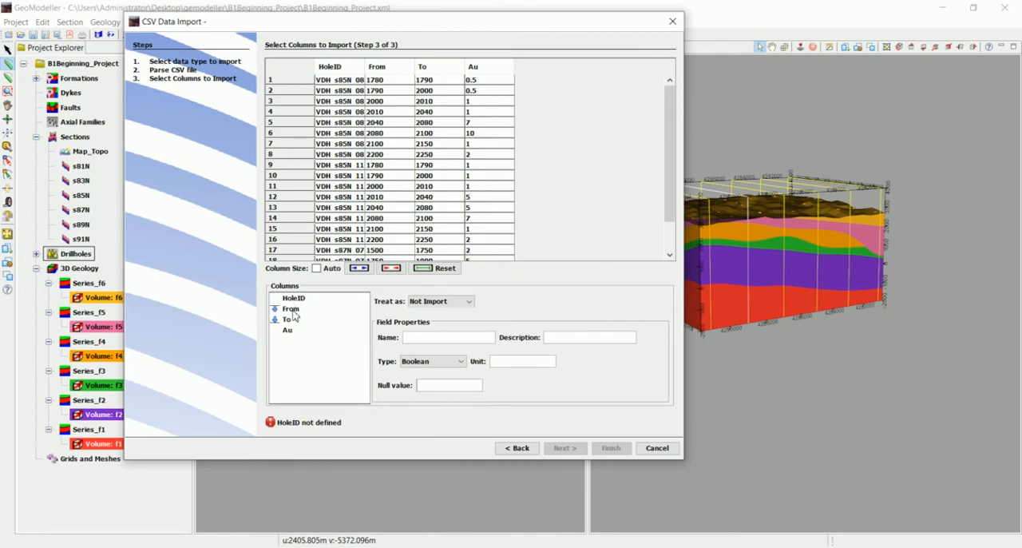
Step: Assign From and To as interval depths and Au as a real-valued data field
{"action": "left_click", "coordinate": [290, 309]}
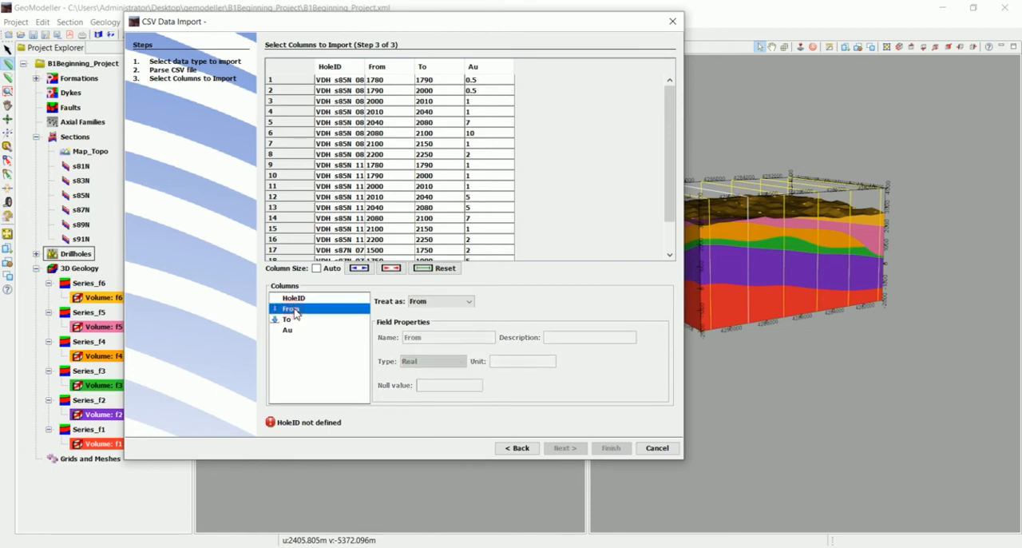
{"action": "left_click", "coordinate": [288, 319]}
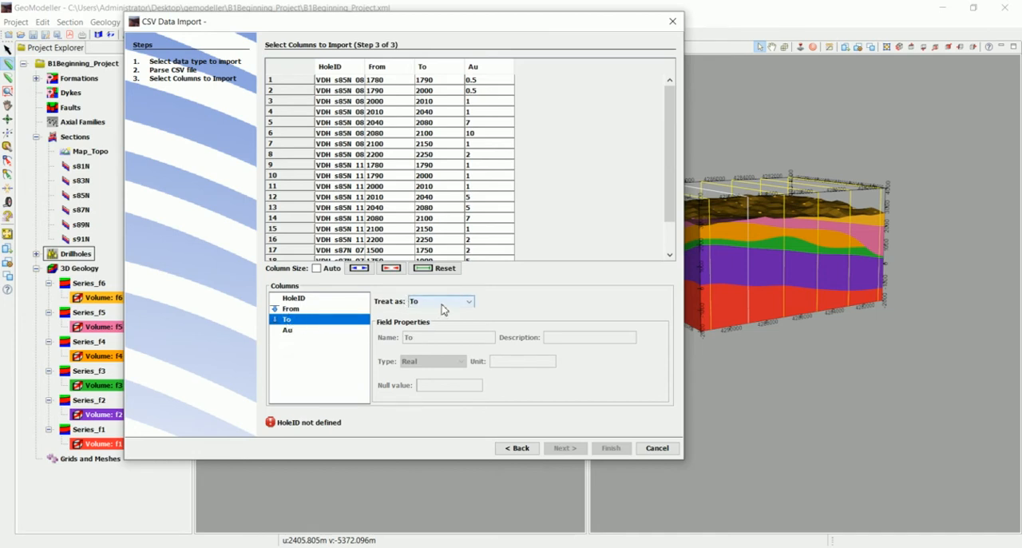
{"action": "left_click", "coordinate": [287, 329]}
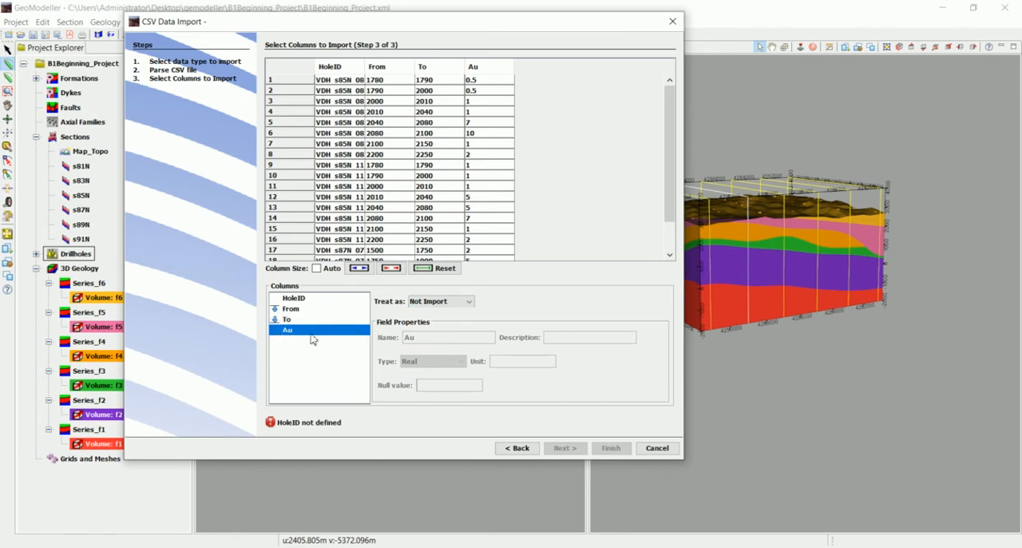
{"action": "left_click", "coordinate": [441, 301]}
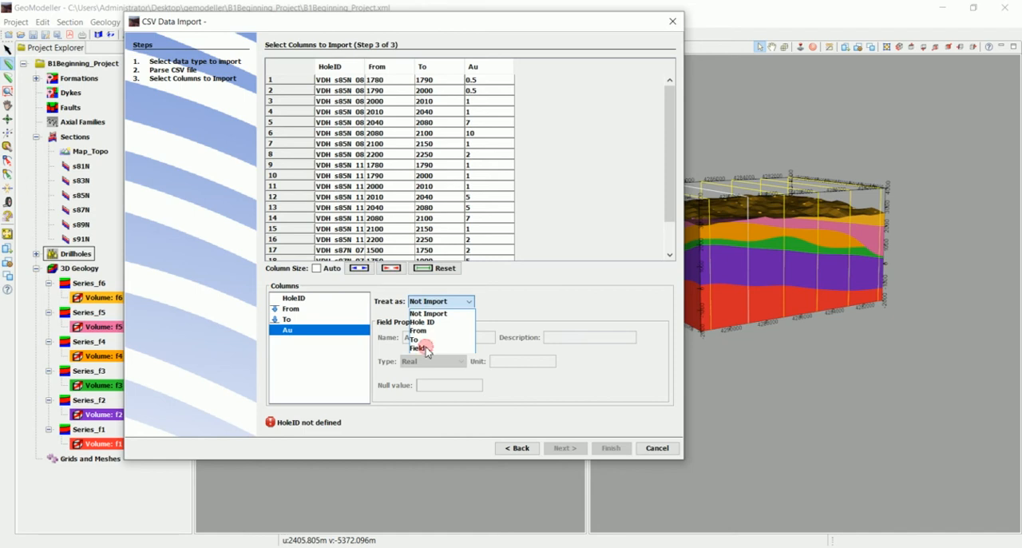
{"action": "left_click", "coordinate": [418, 348]}
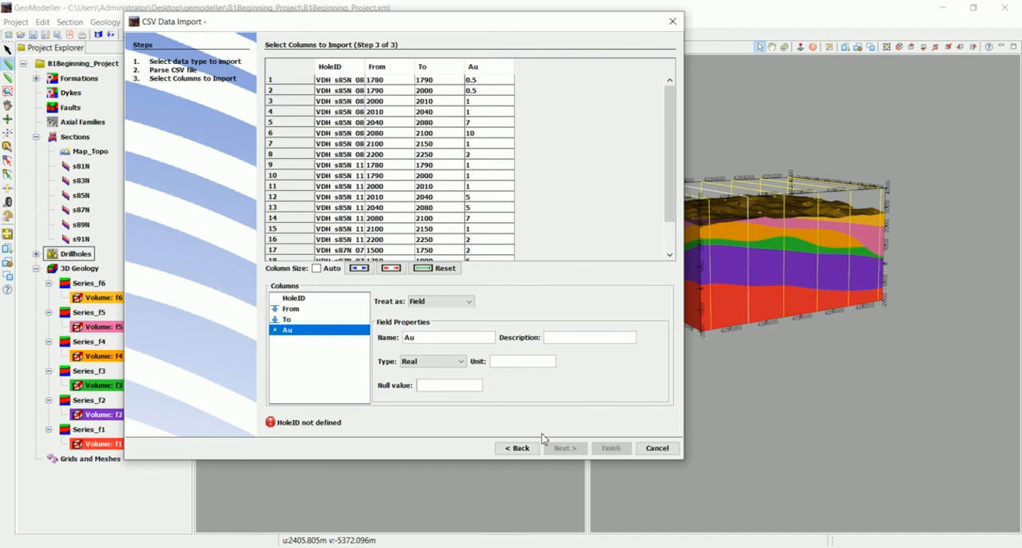
{"action": "mouse_move", "coordinate": [306, 428]}
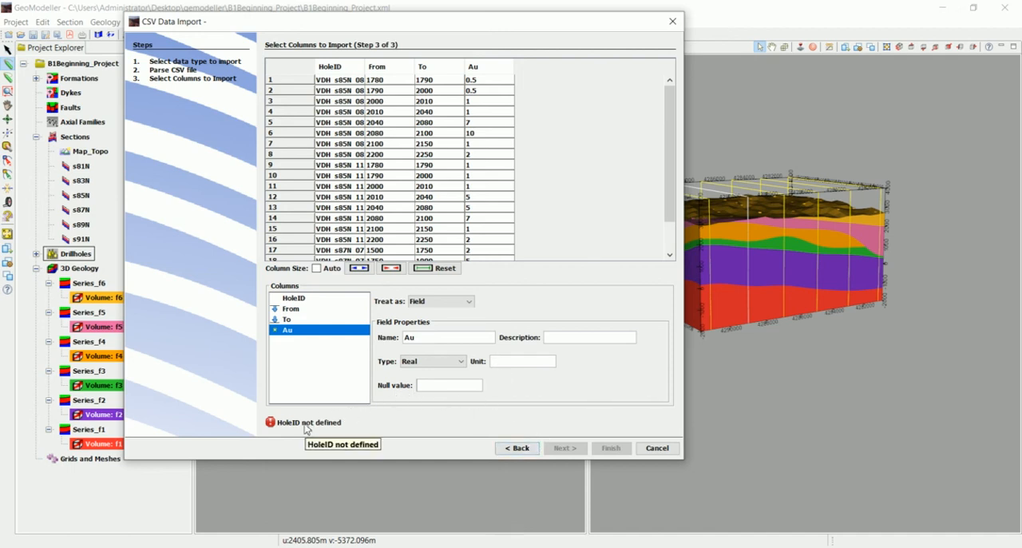
Step: Assign HoleID as the hole identifier and finish importing the assay data
{"action": "left_click", "coordinate": [439, 300]}
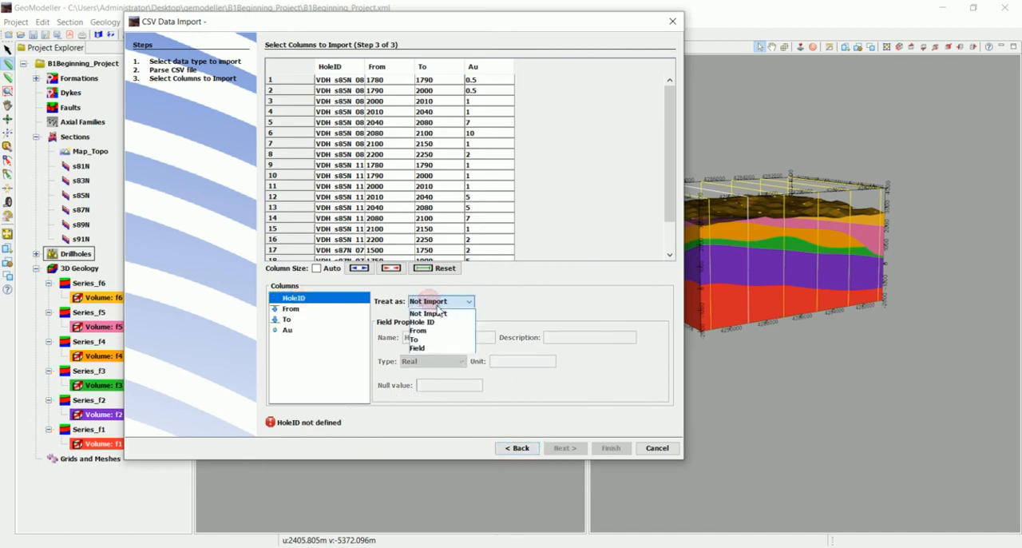
{"action": "left_click", "coordinate": [425, 322]}
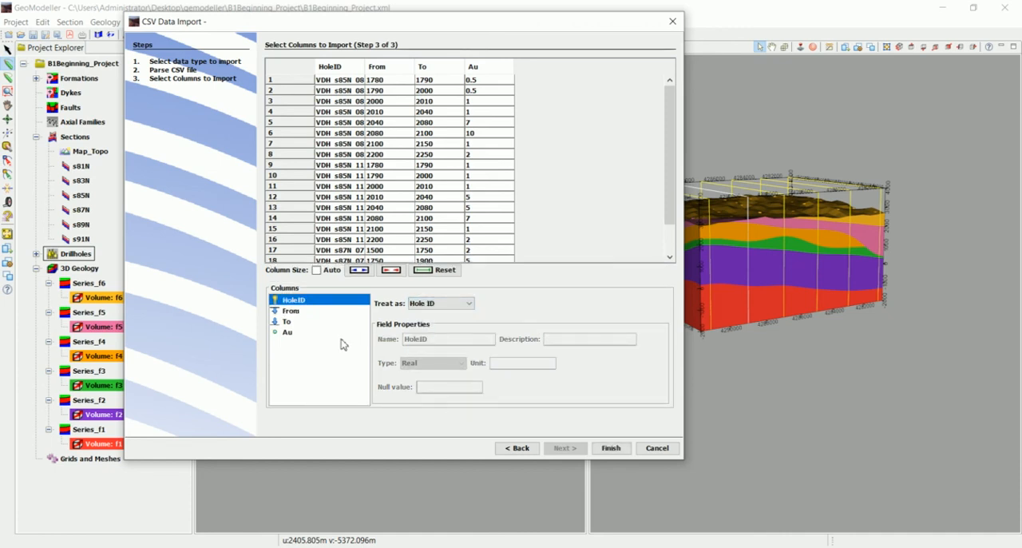
{"action": "left_click", "coordinate": [609, 447]}
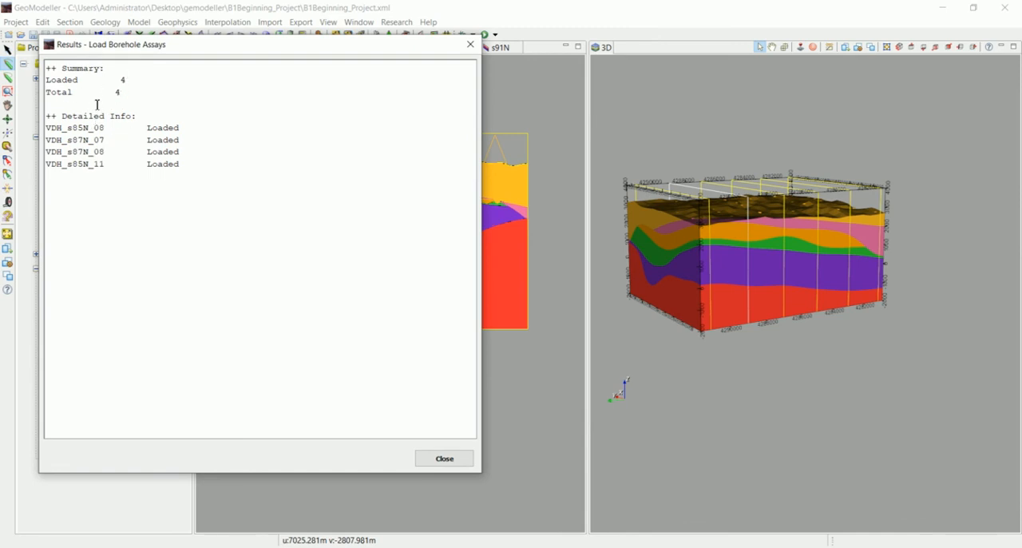
{"action": "mouse_move", "coordinate": [444, 457]}
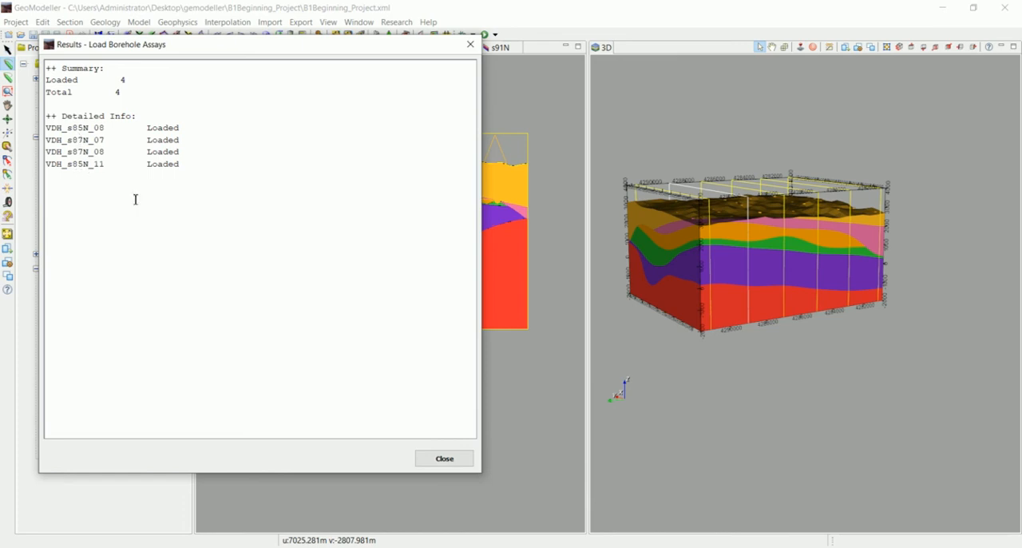
Step: Dismiss the Load Borehole Assays summary confirming four holes loaded
{"action": "left_click", "coordinate": [444, 456]}
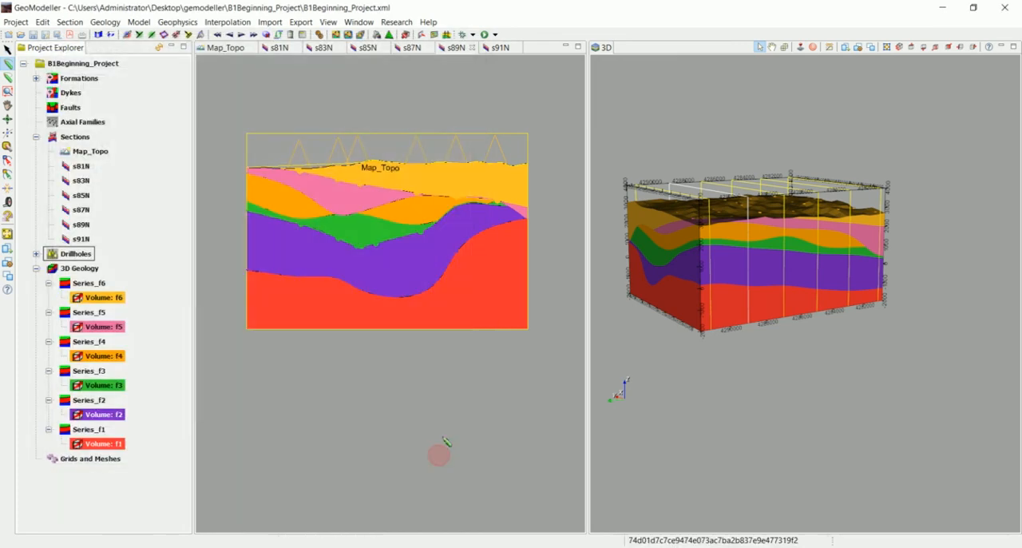
{"action": "mouse_move", "coordinate": [415, 349]}
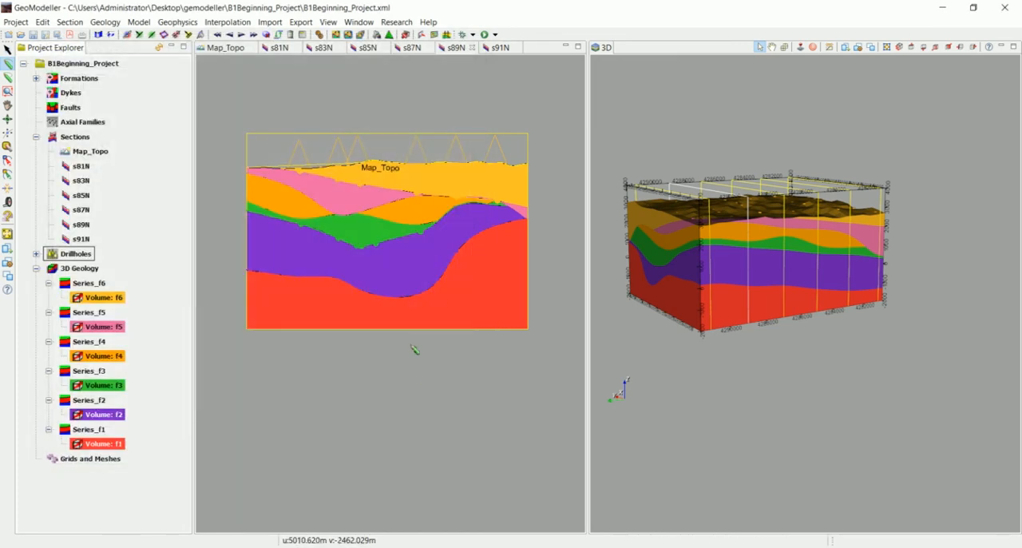